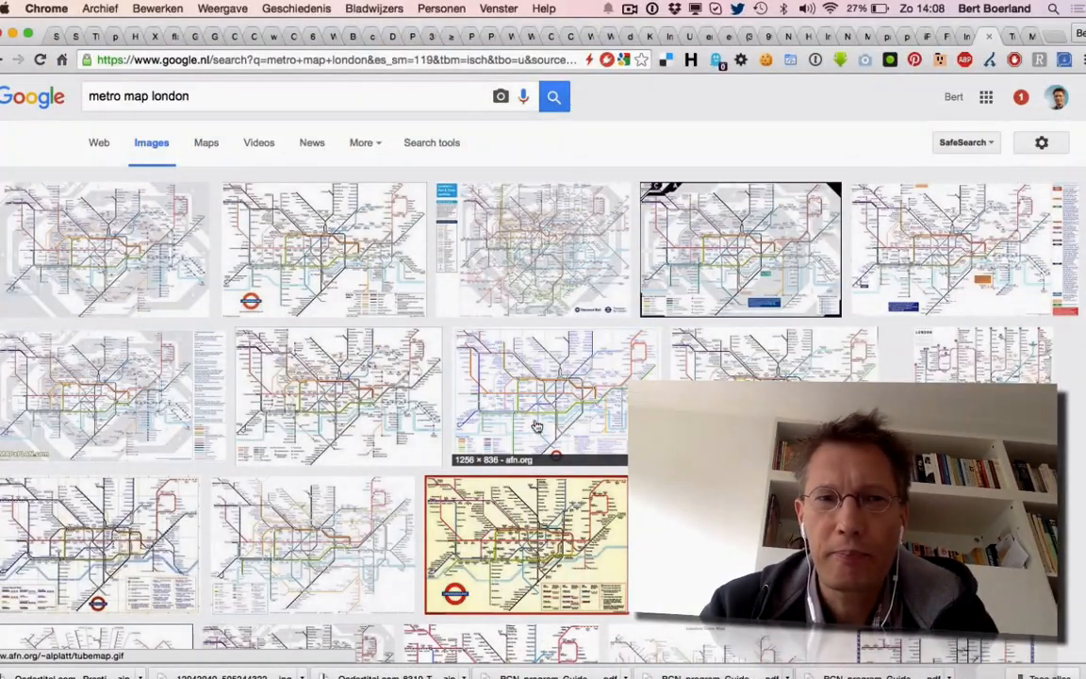
{"action": "mouse_move", "coordinate": [306, 325]}
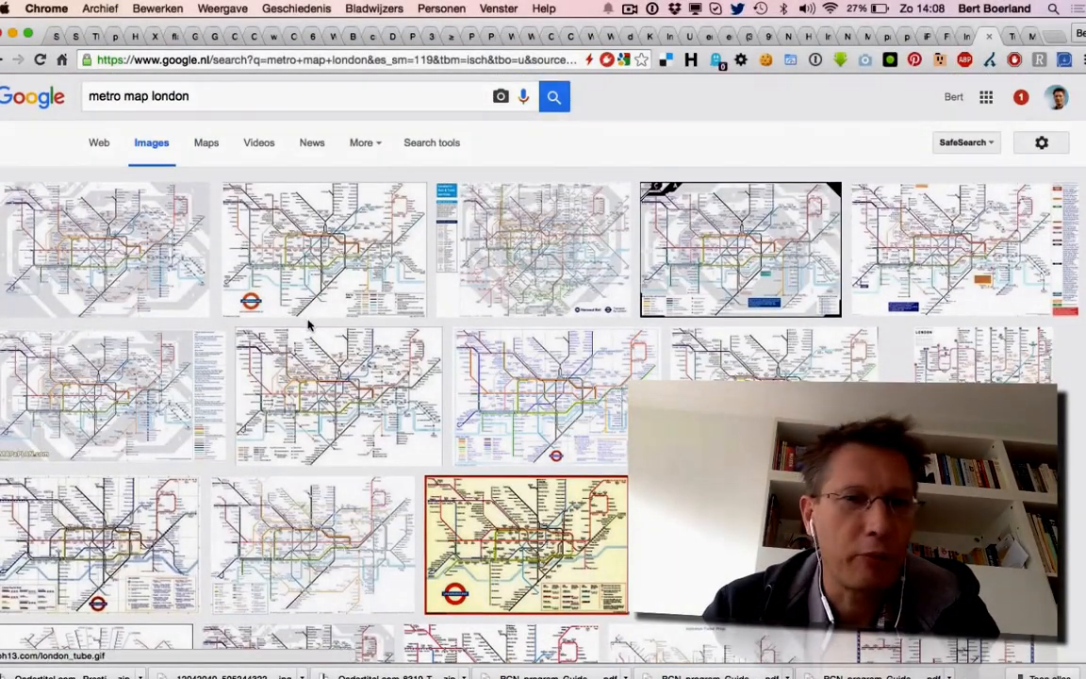
- Scroll through the Google Images results for 'metro map london'
{"action": "scroll", "scroll_direction": "down", "scroll_amount": 3}
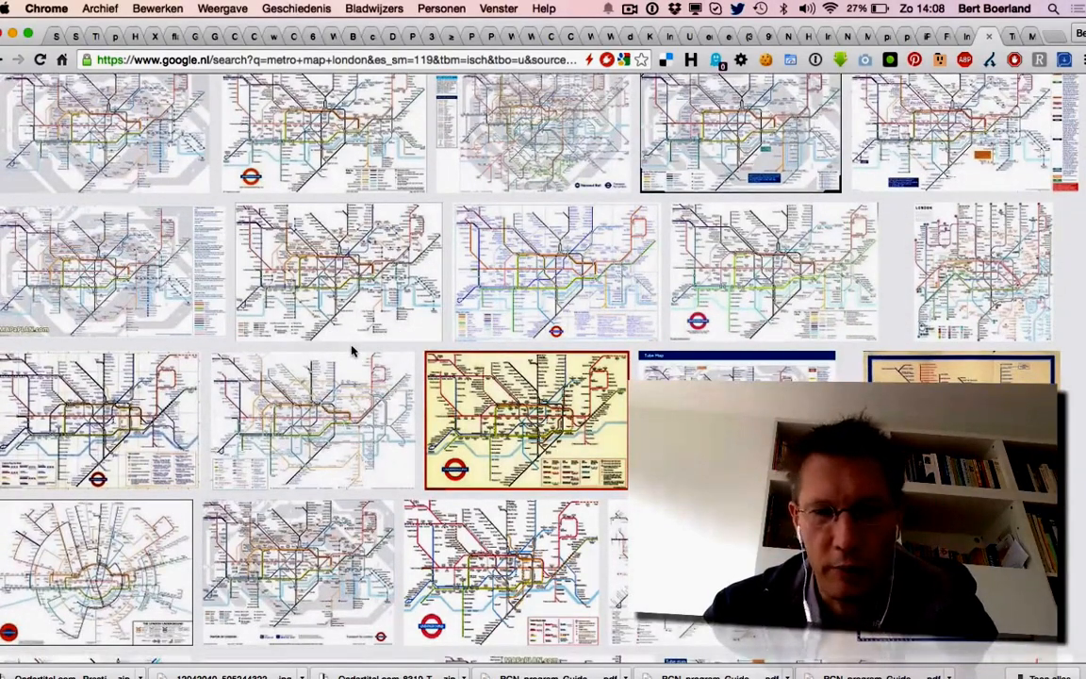
{"action": "scroll", "scroll_direction": "down", "scroll_amount": 3}
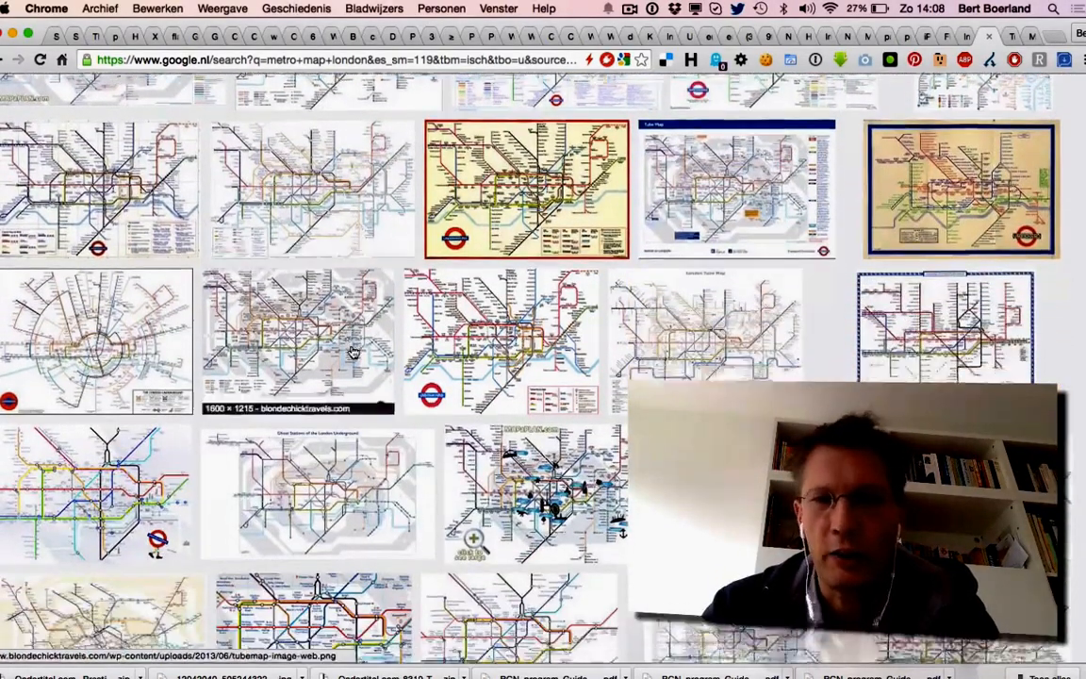
{"action": "scroll", "scroll_direction": "down", "scroll_amount": 3}
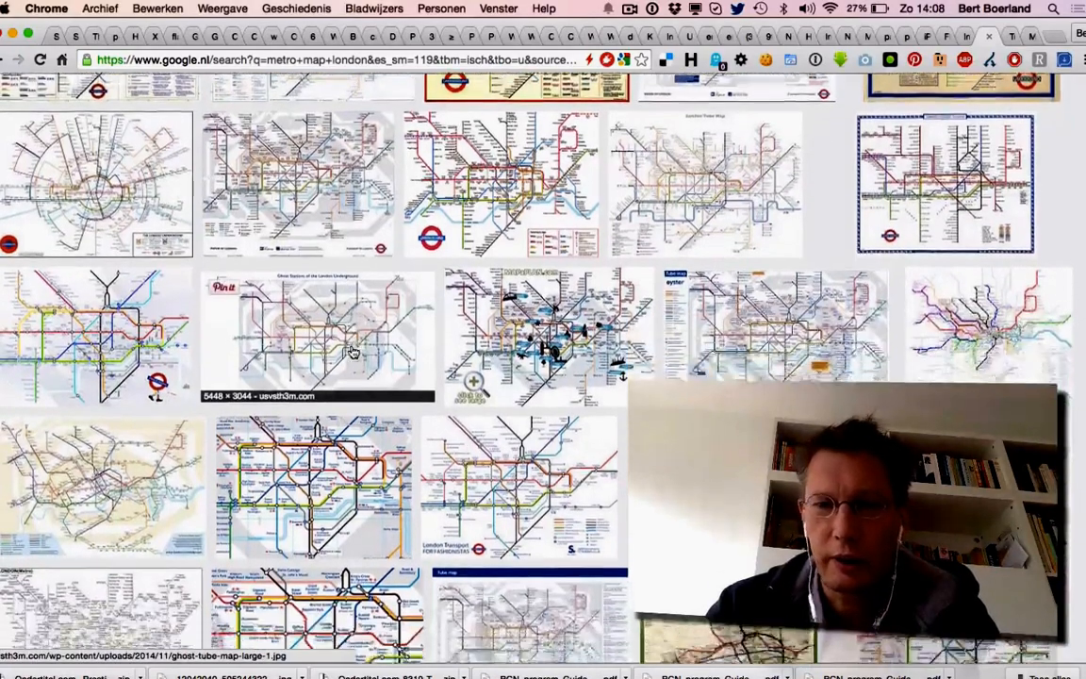
{"action": "scroll", "scroll_direction": "down", "scroll_amount": 3}
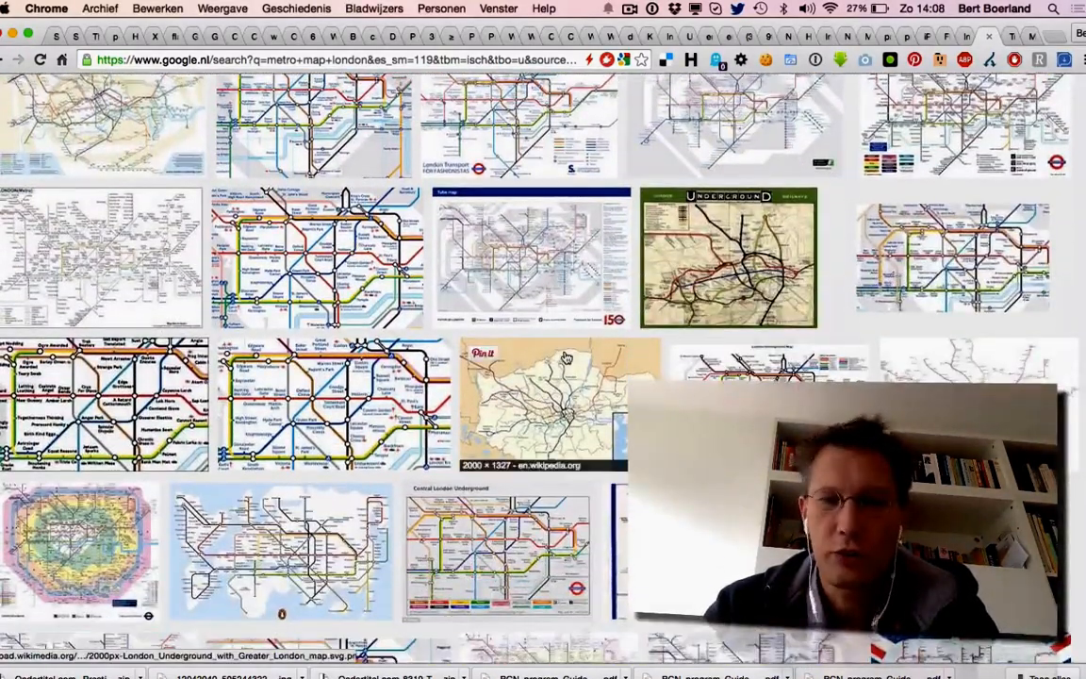
{"action": "scroll", "scroll_direction": "up", "scroll_amount": 3}
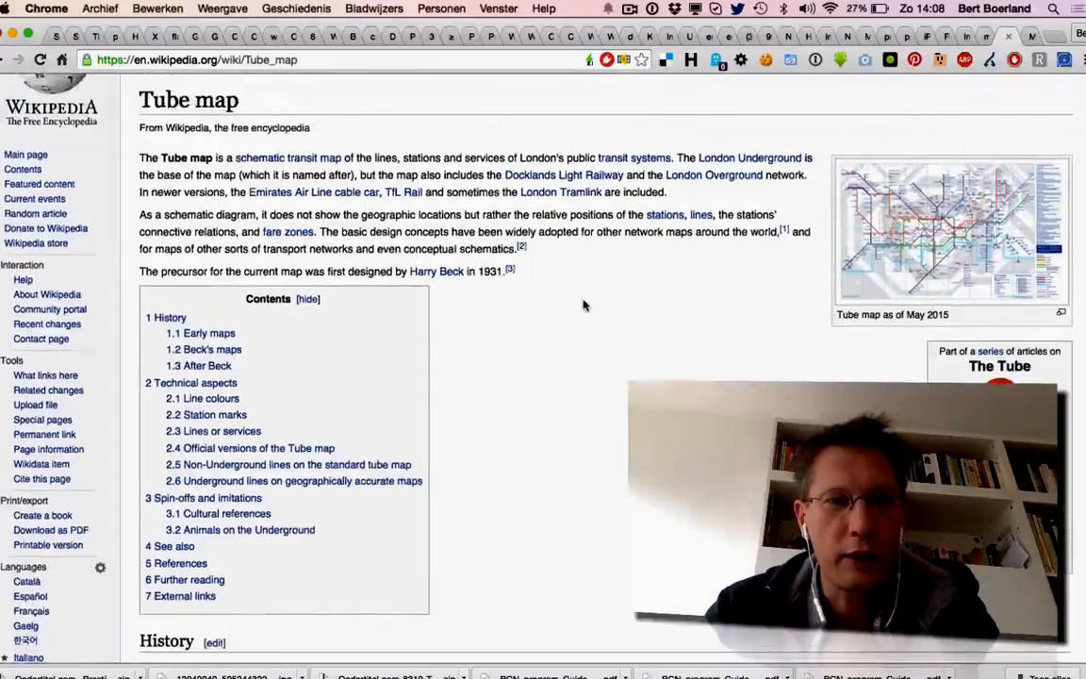
- Scroll down the Wikipedia Tube map article to the line colours table
{"action": "scroll", "scroll_direction": "down", "scroll_amount": 3}
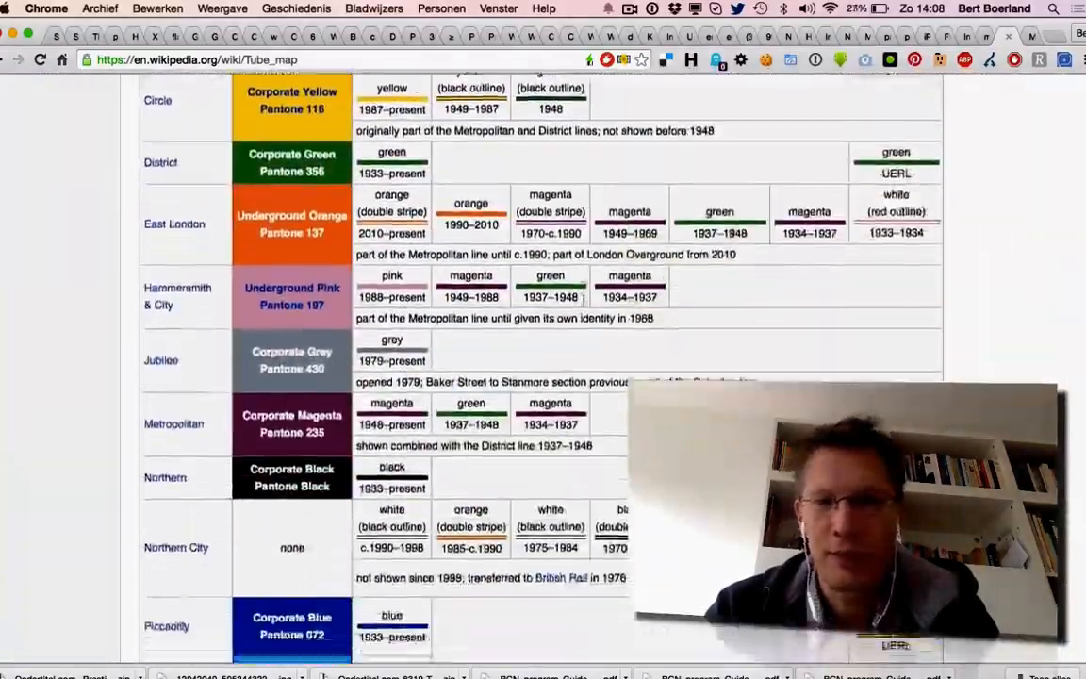
{"action": "scroll", "scroll_direction": "down", "scroll_amount": 3}
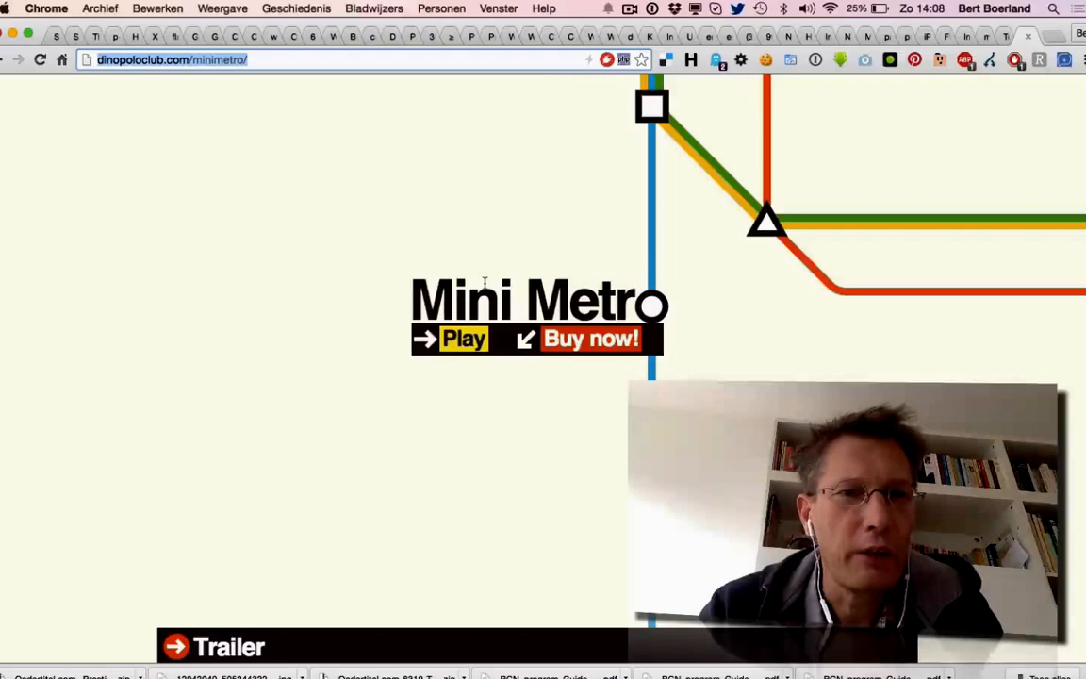
{"action": "mouse_move", "coordinate": [343, 330]}
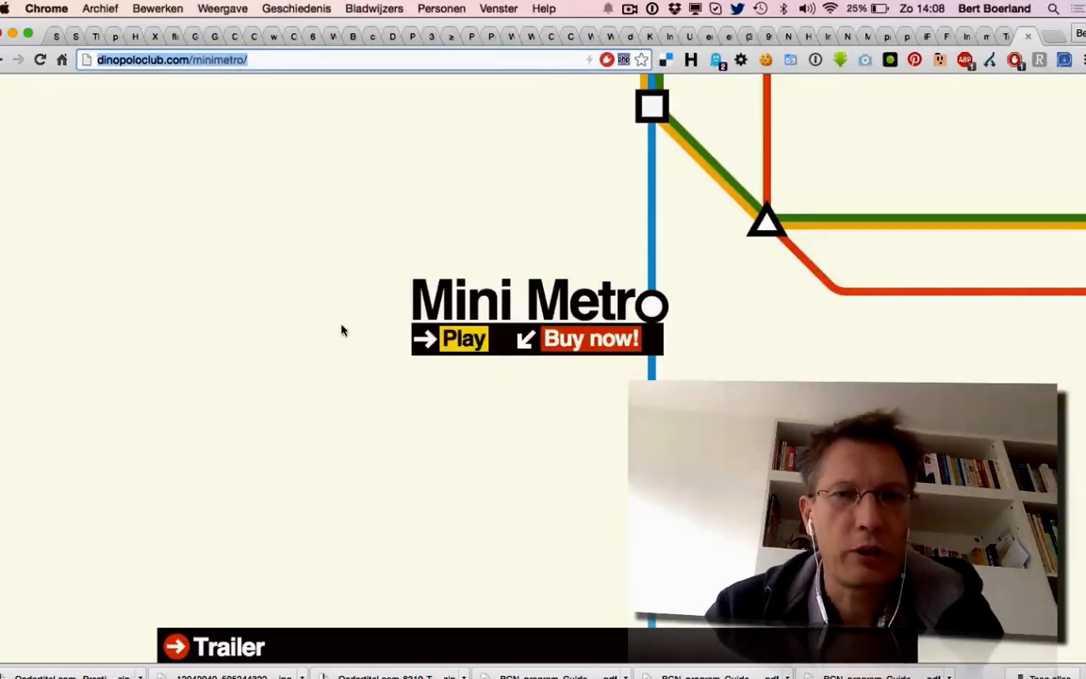
- Scroll to the Play section and highlight the note about Chrome dropping Unity support
{"action": "scroll", "scroll_direction": "down", "scroll_amount": 3}
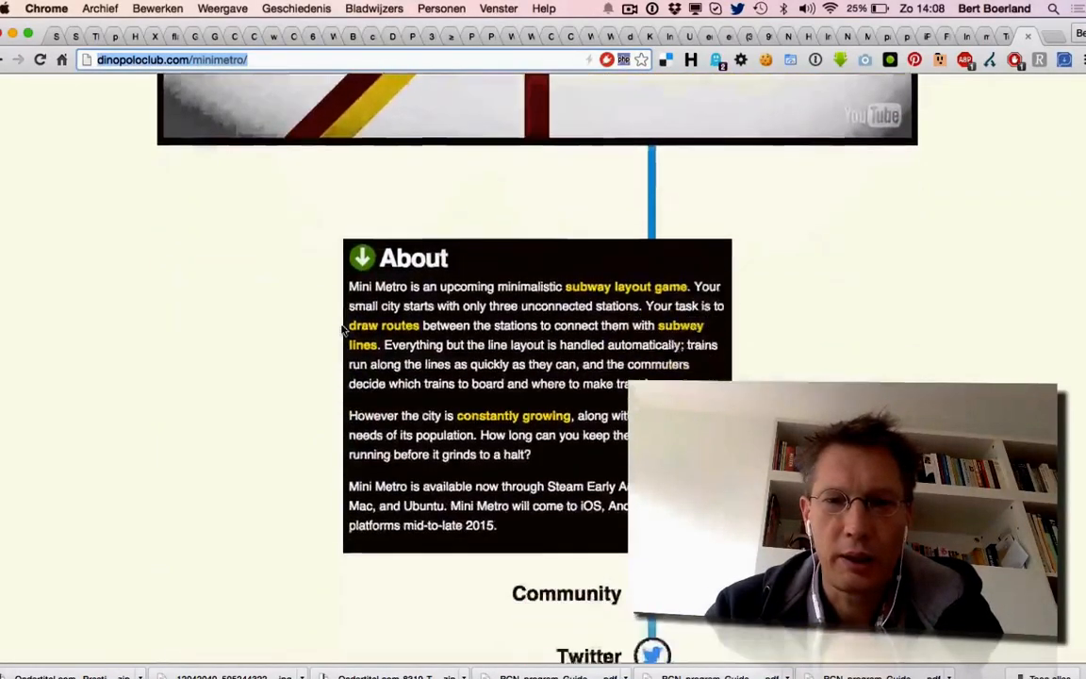
{"action": "scroll", "scroll_direction": "down", "scroll_amount": 3}
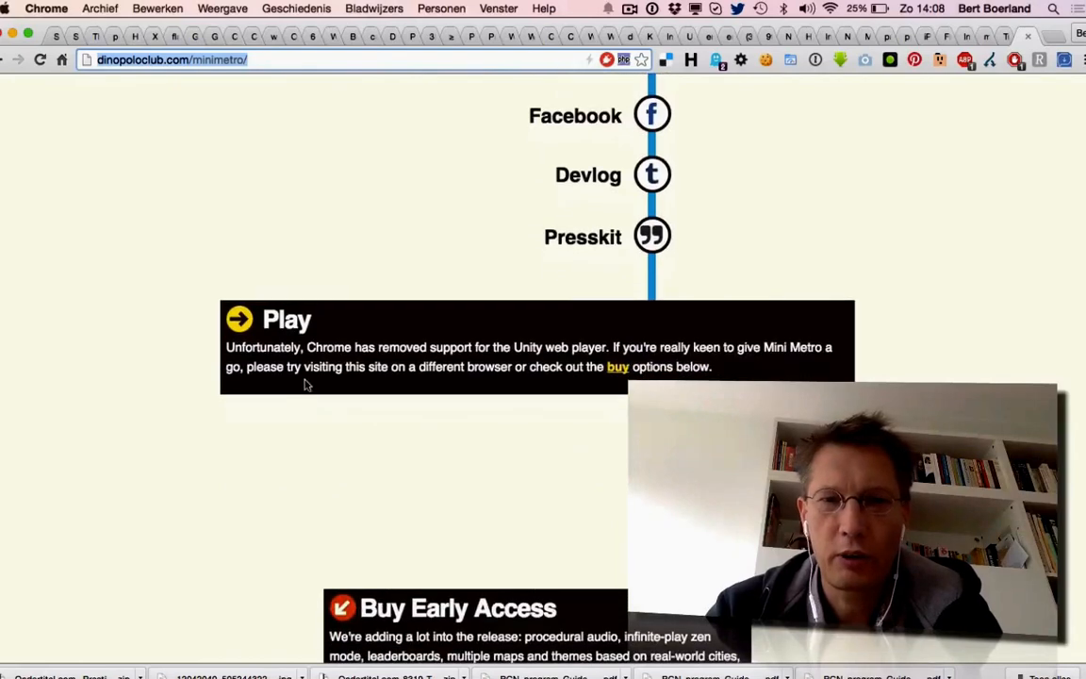
{"action": "left_click_drag", "start_coordinate": [311, 347], "coordinate": [427, 347]}
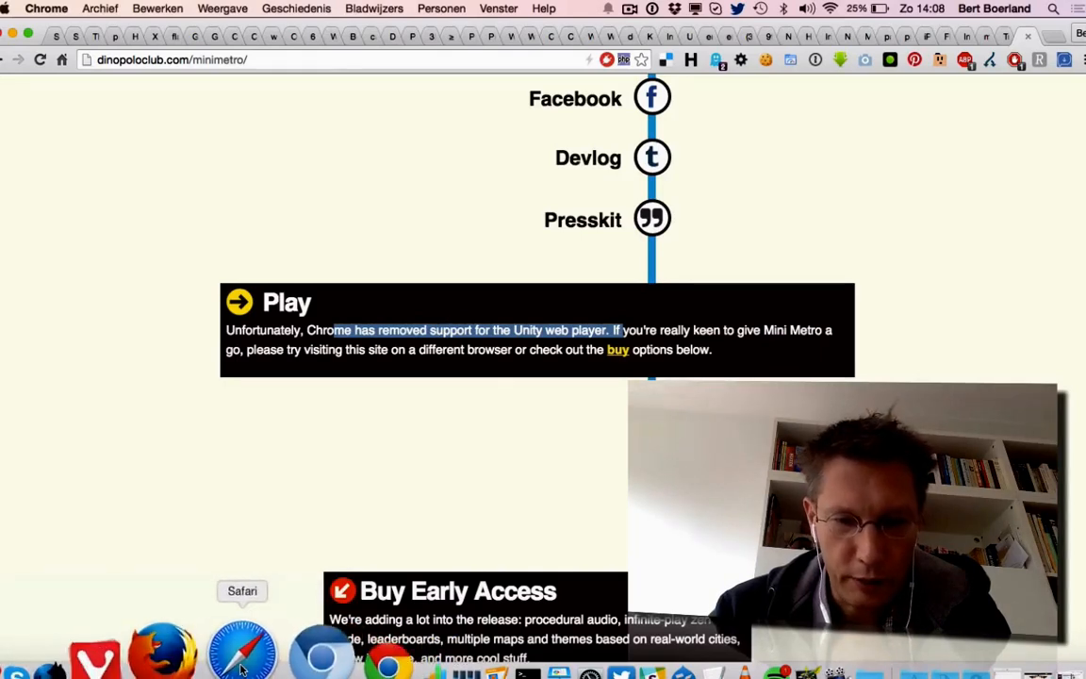
- Start the Mini Metro demo in Safari and draw a yellow line between circle and triangle stations
{"action": "left_click", "coordinate": [242, 646]}
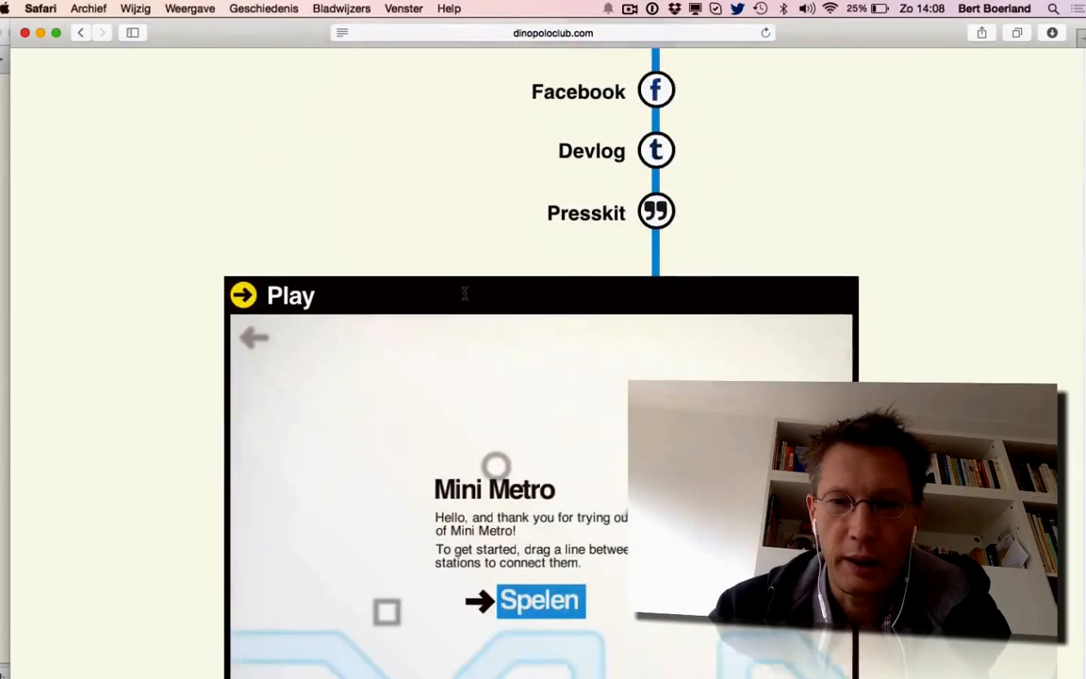
{"action": "left_click", "coordinate": [540, 600]}
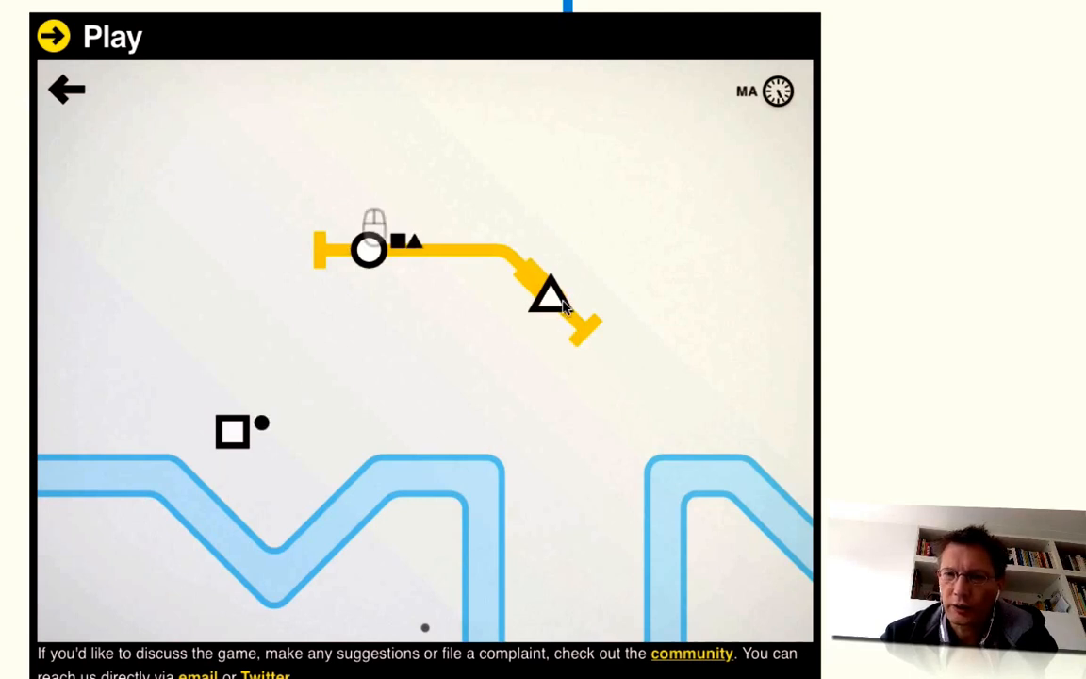
{"action": "left_click_drag", "start_coordinate": [368, 247], "coordinate": [288, 394]}
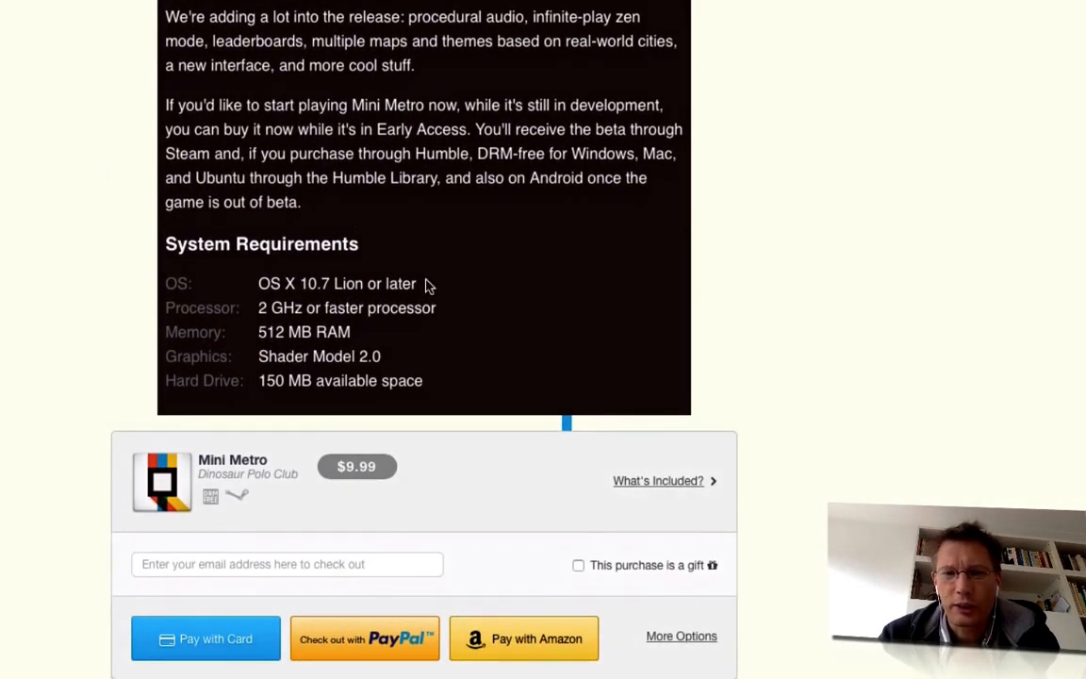
- Scroll past System Requirements to the Humble checkout and Steam buy box
{"action": "scroll", "scroll_direction": "down", "scroll_amount": 3}
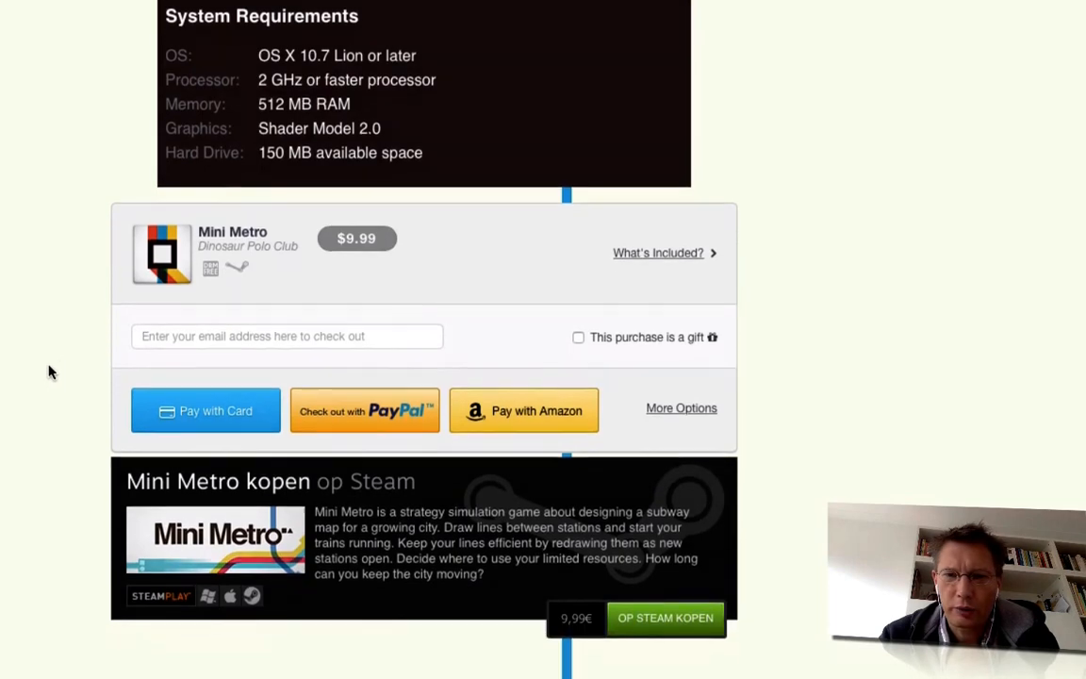
{"action": "scroll", "scroll_direction": "down", "scroll_amount": 3}
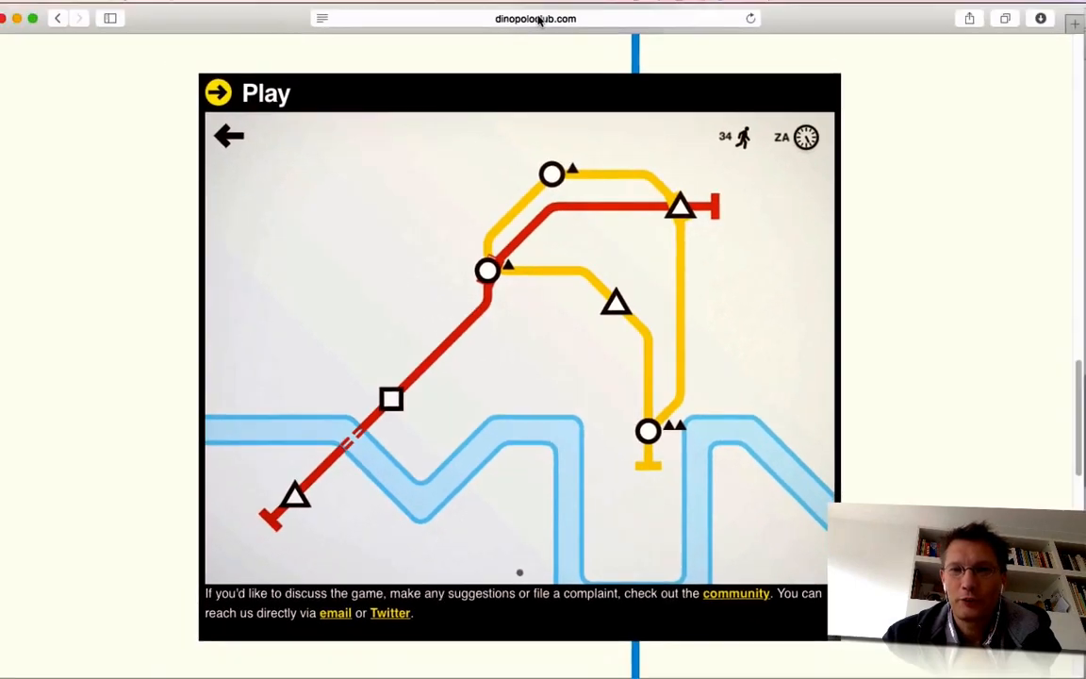
- Select the site's web address in Safari's address bar
{"action": "left_click", "coordinate": [536, 18]}
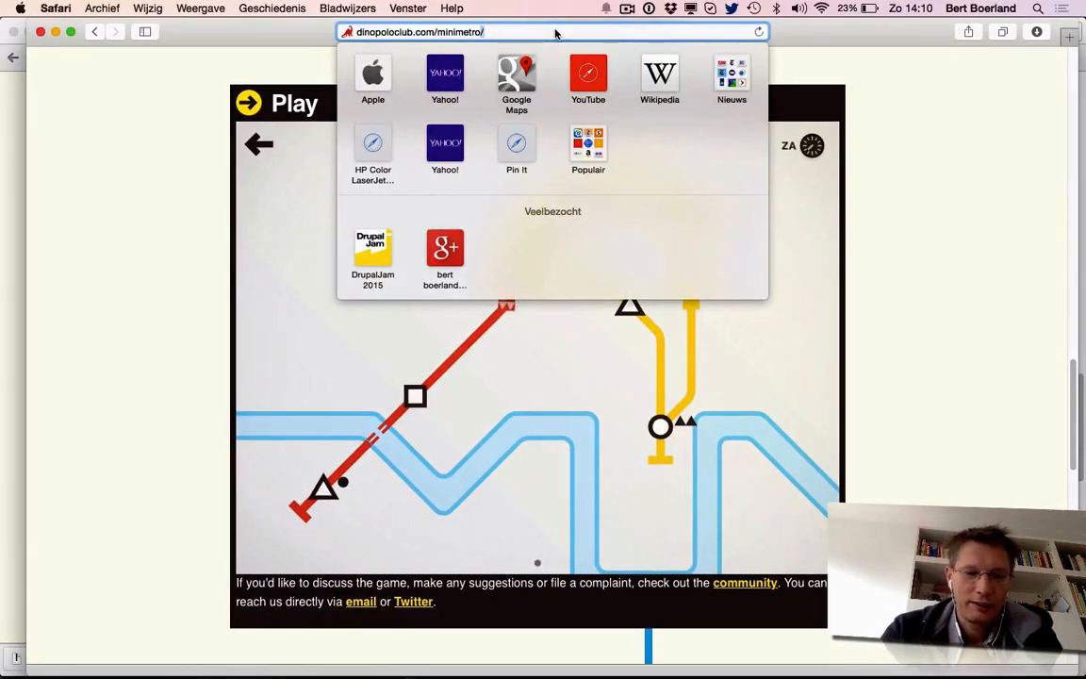